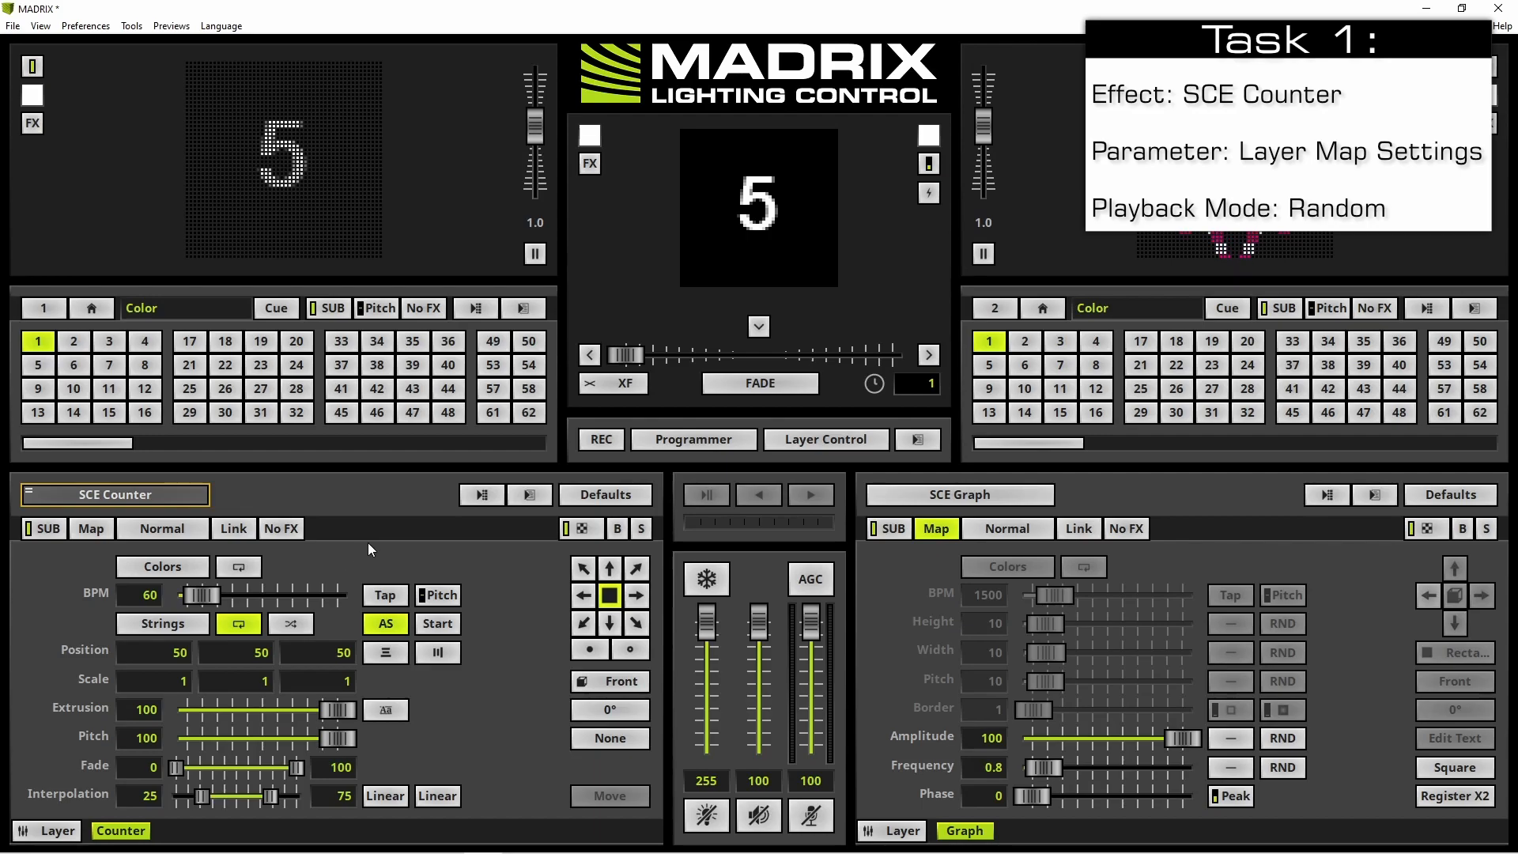
{"action": "mouse_move", "coordinate": [482, 495]}
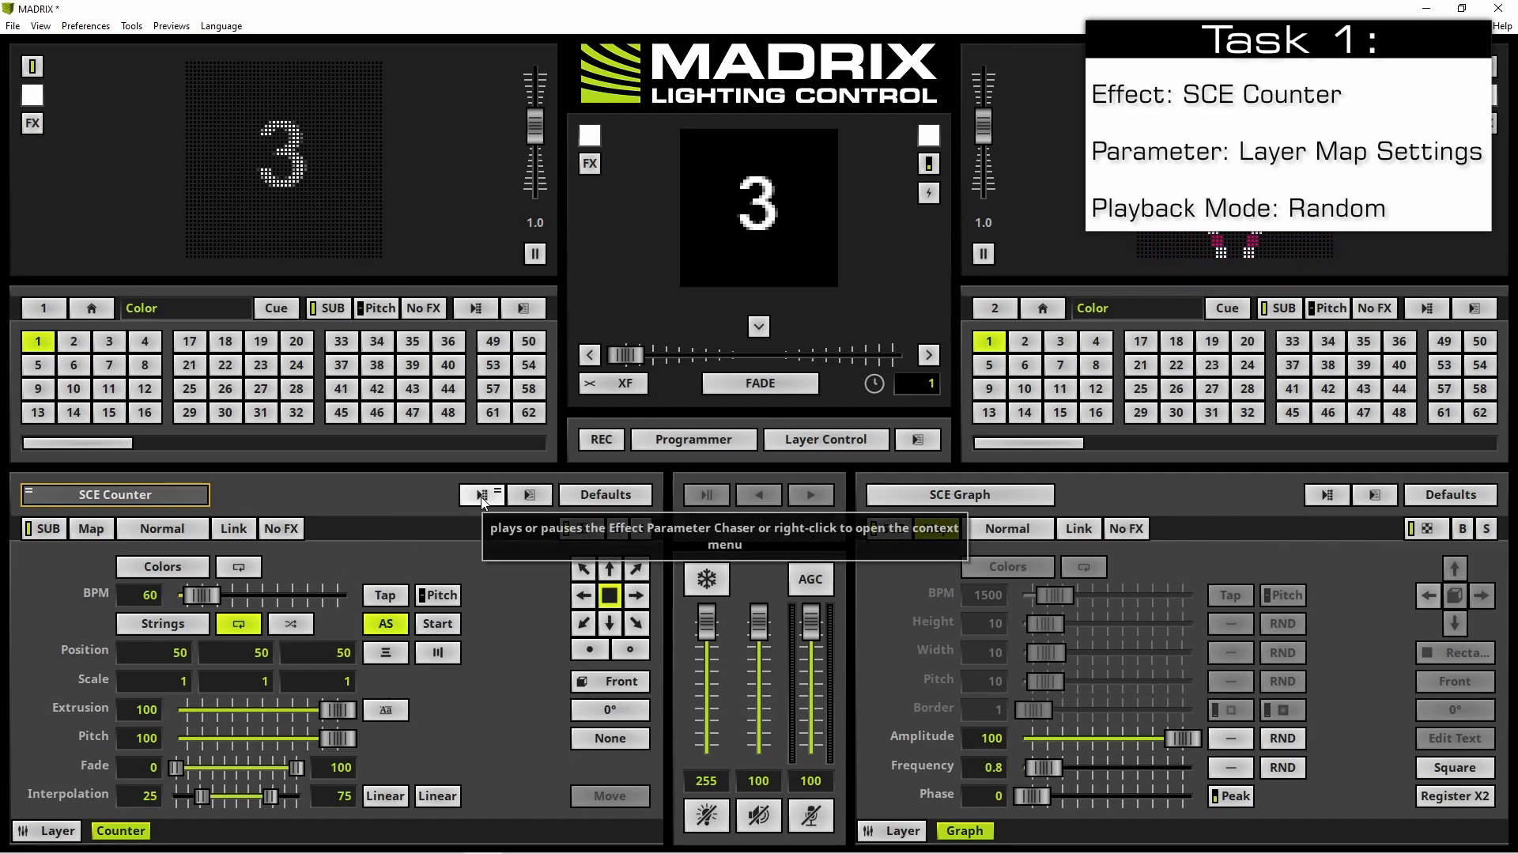
Choose Edit from the left deck chaser button's context menu to open the SCE Counter chaser editor
{"action": "right_click", "coordinate": [483, 495]}
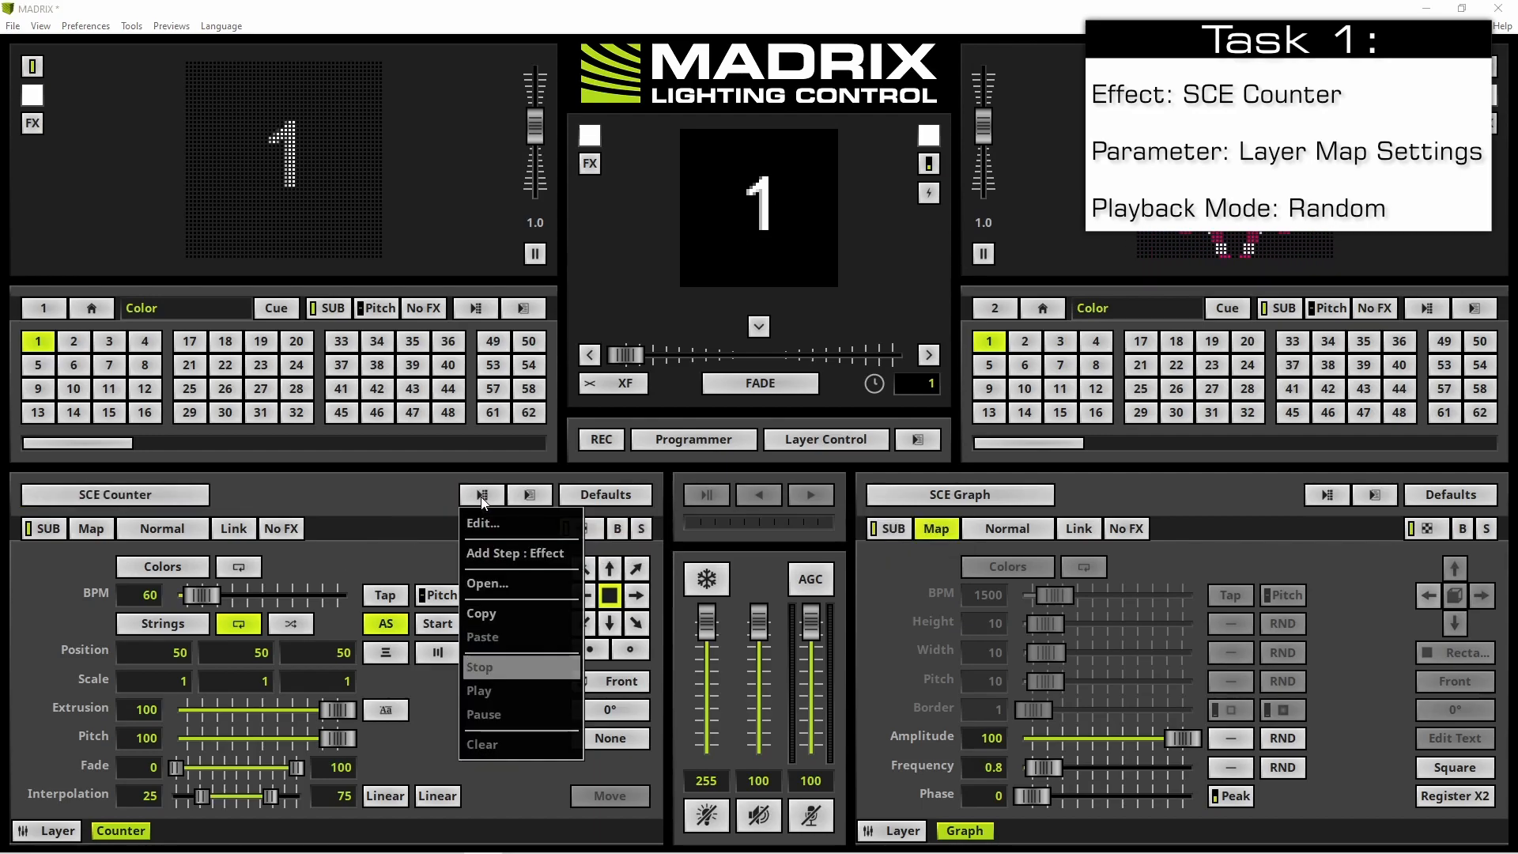
{"action": "mouse_move", "coordinate": [481, 522]}
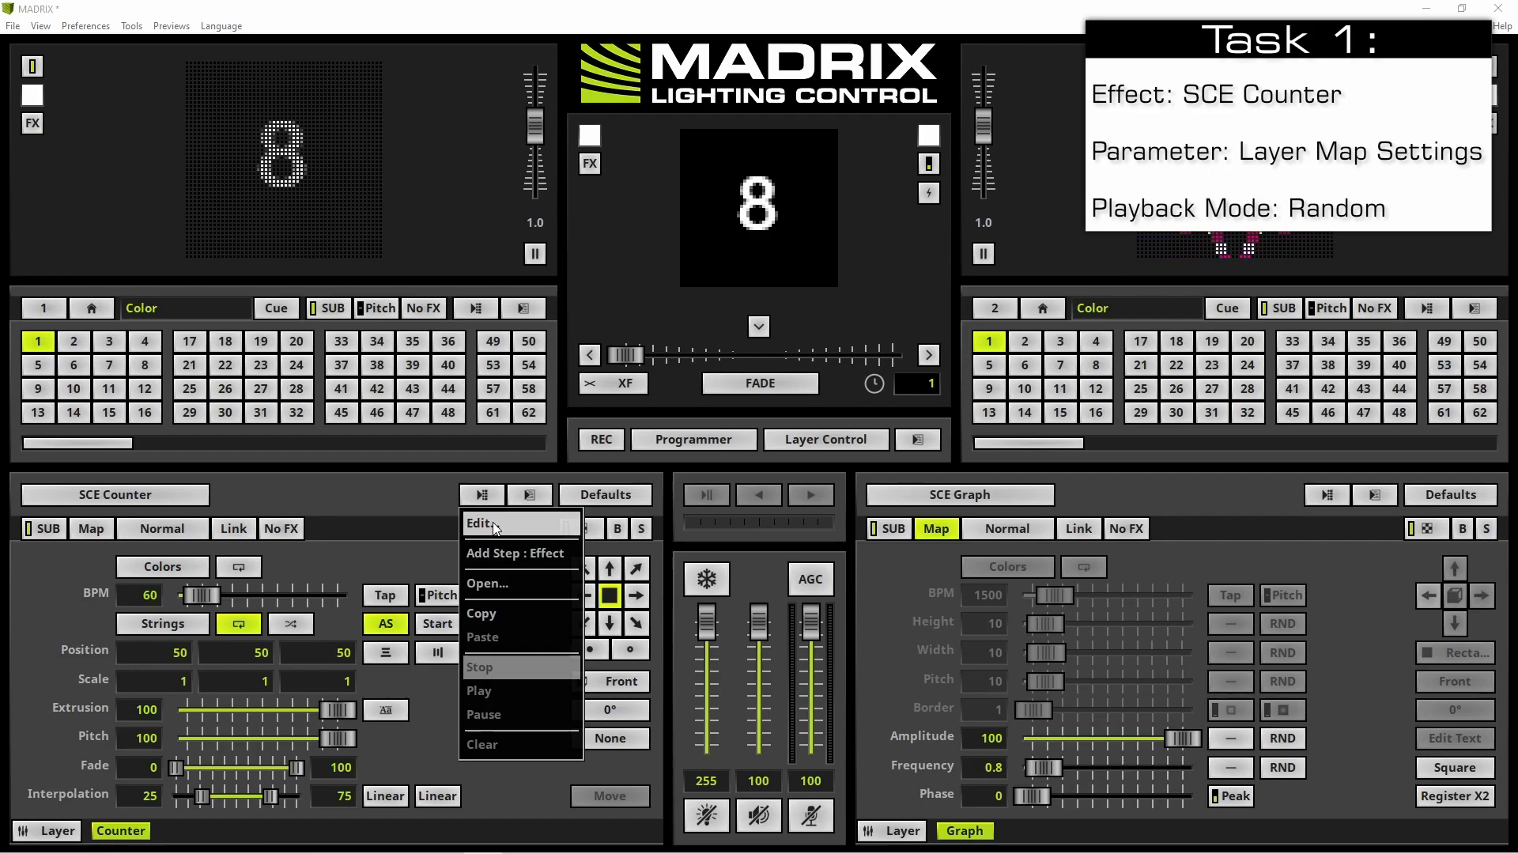
{"action": "left_click", "coordinate": [482, 523]}
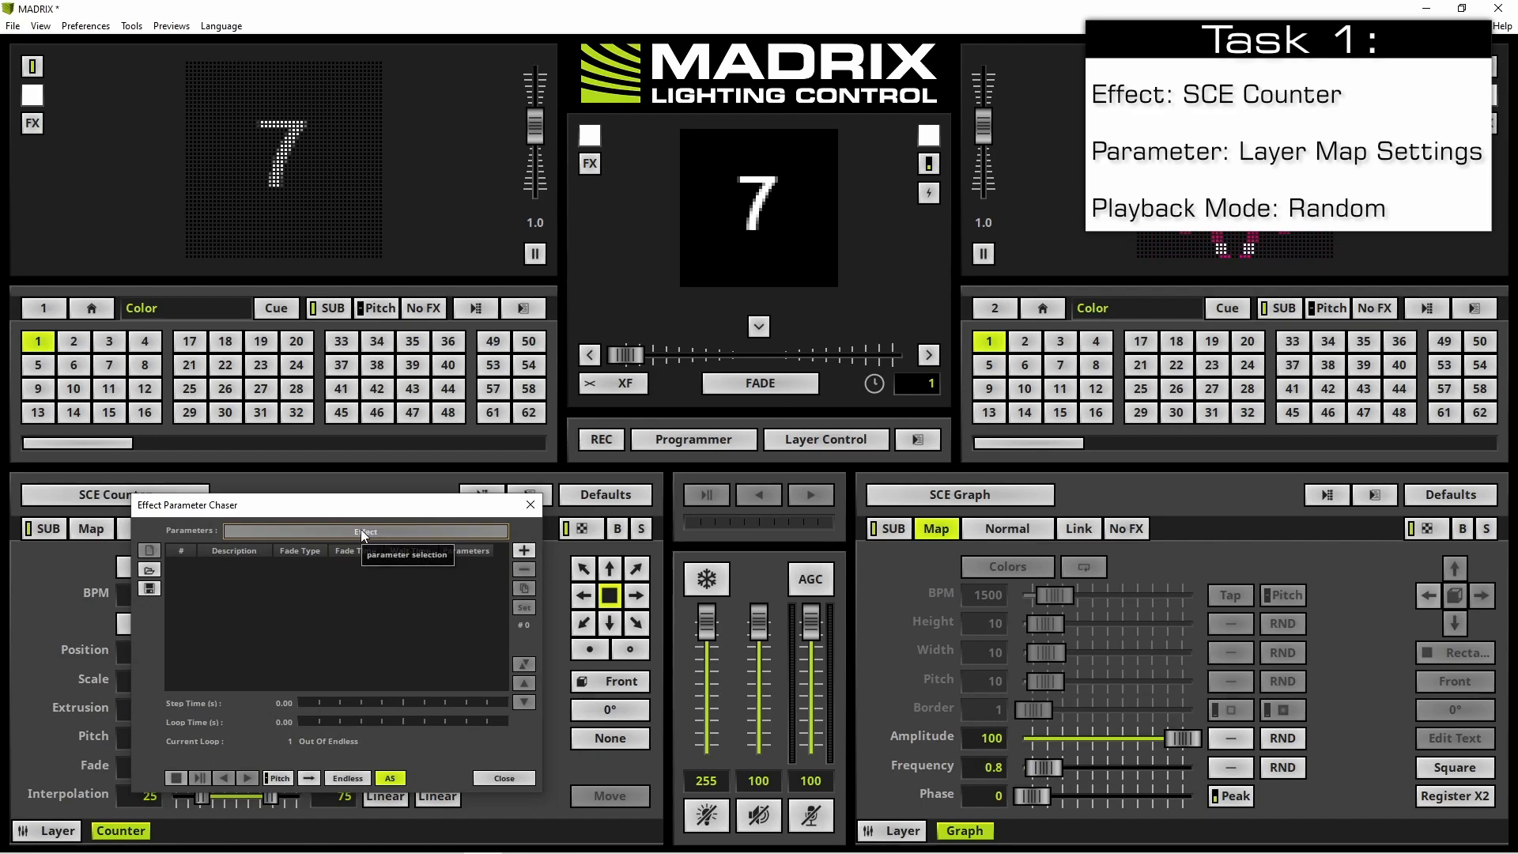
Set the chaser's parameter to Layer Map Settings and confirm
{"action": "left_click", "coordinate": [365, 531]}
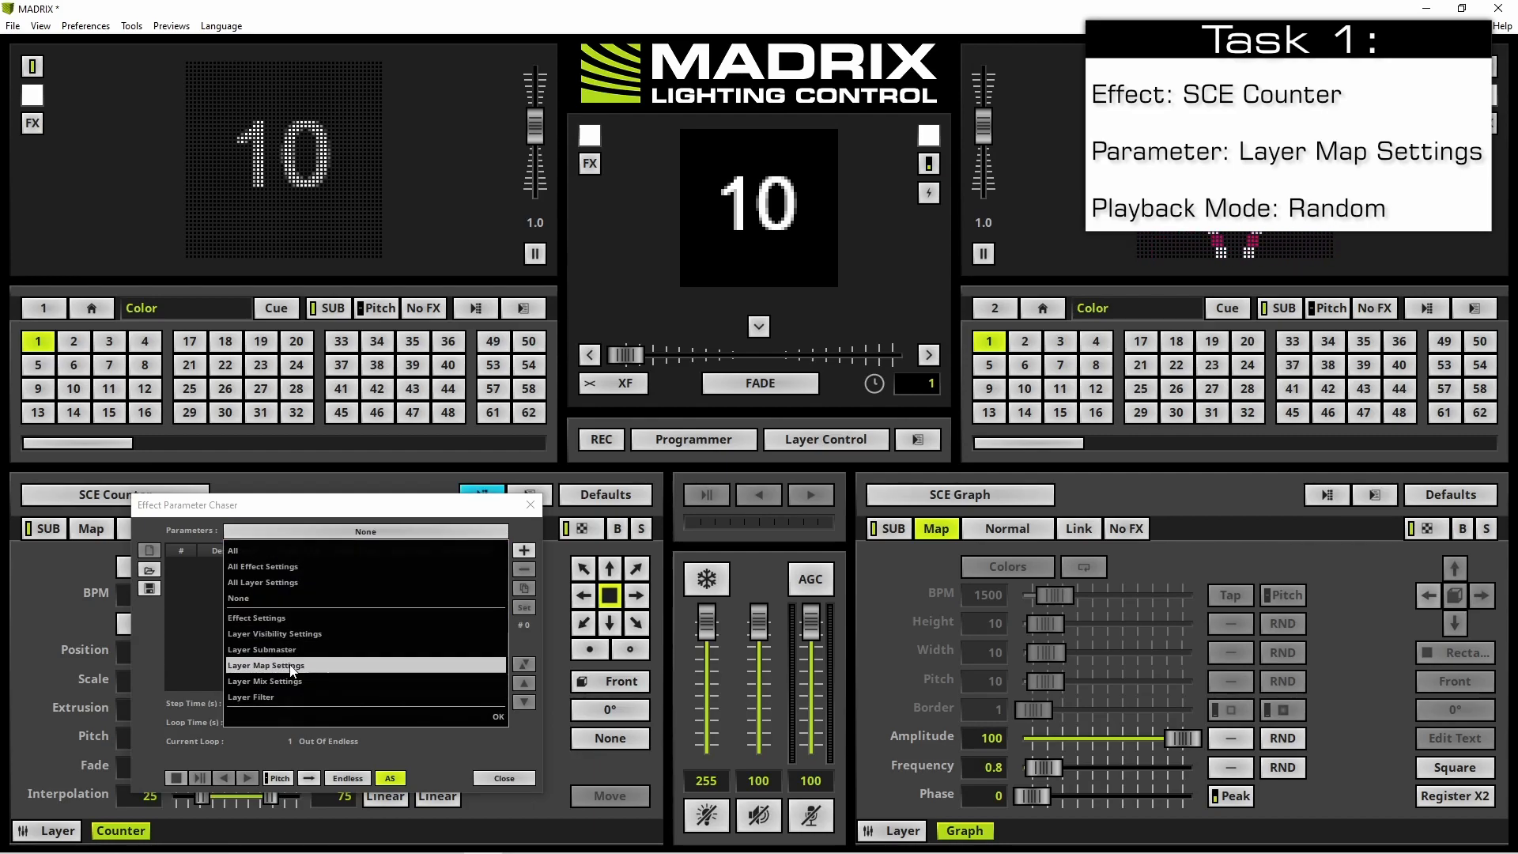
{"action": "left_click", "coordinate": [267, 665]}
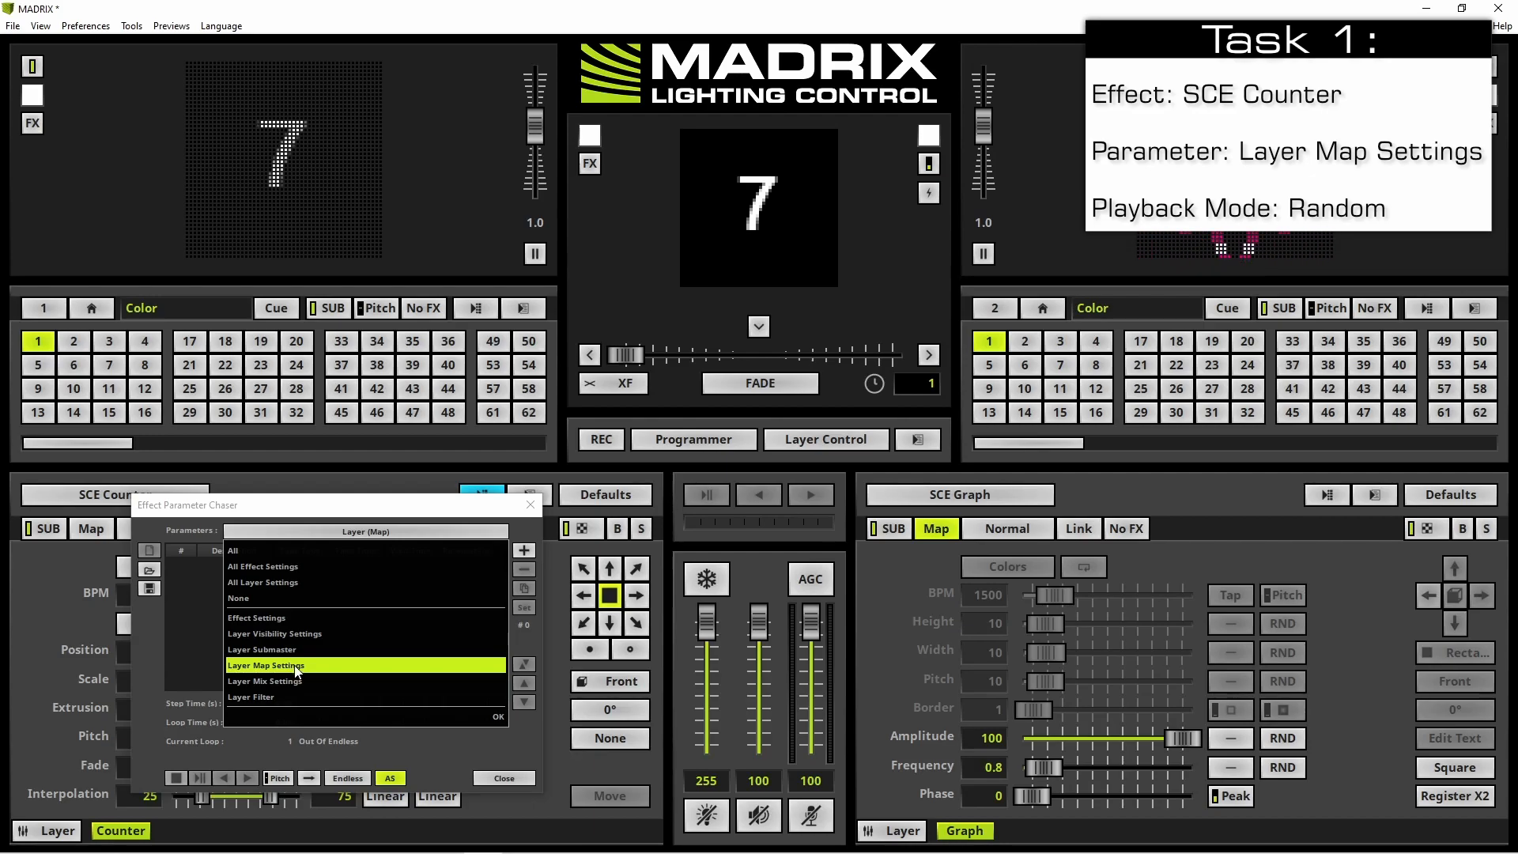
{"action": "left_click", "coordinate": [267, 665]}
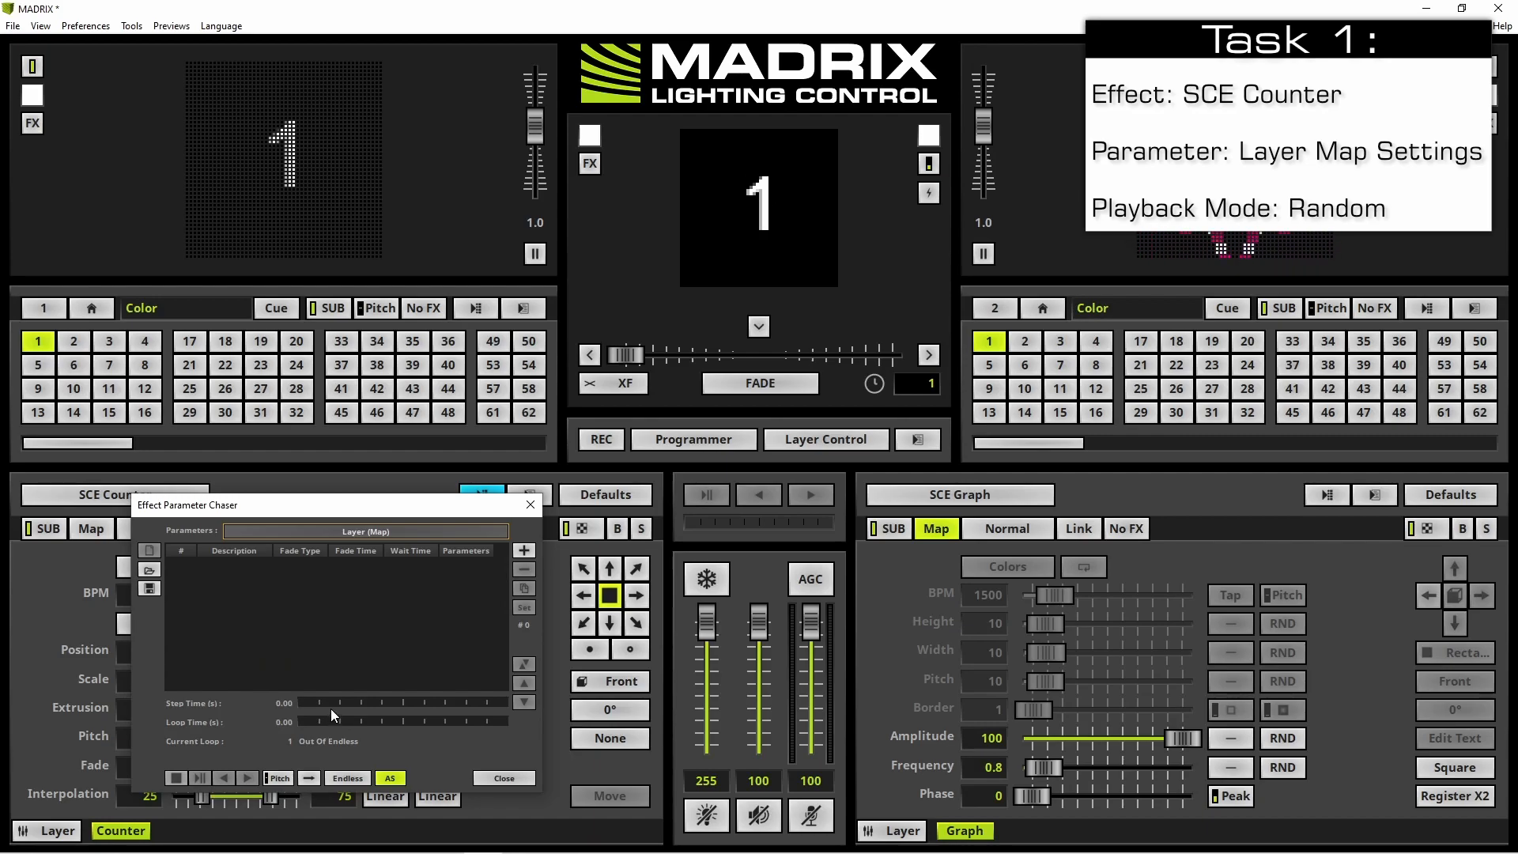
Move the chaser editor to the screen top and open the counter layer's Map Settings
{"action": "left_click", "coordinate": [308, 778]}
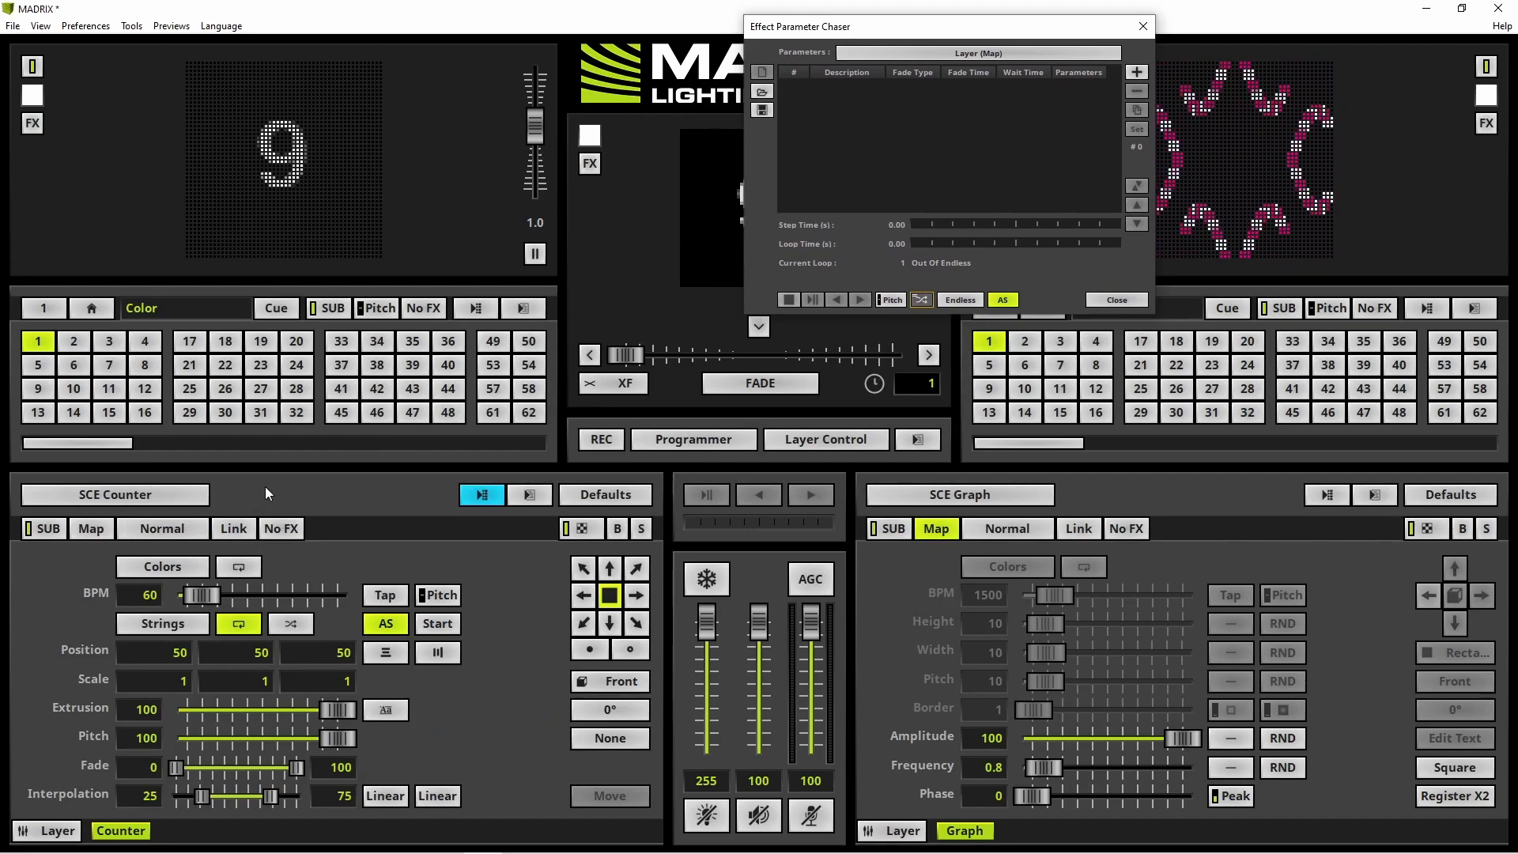
{"action": "left_click", "coordinate": [89, 529]}
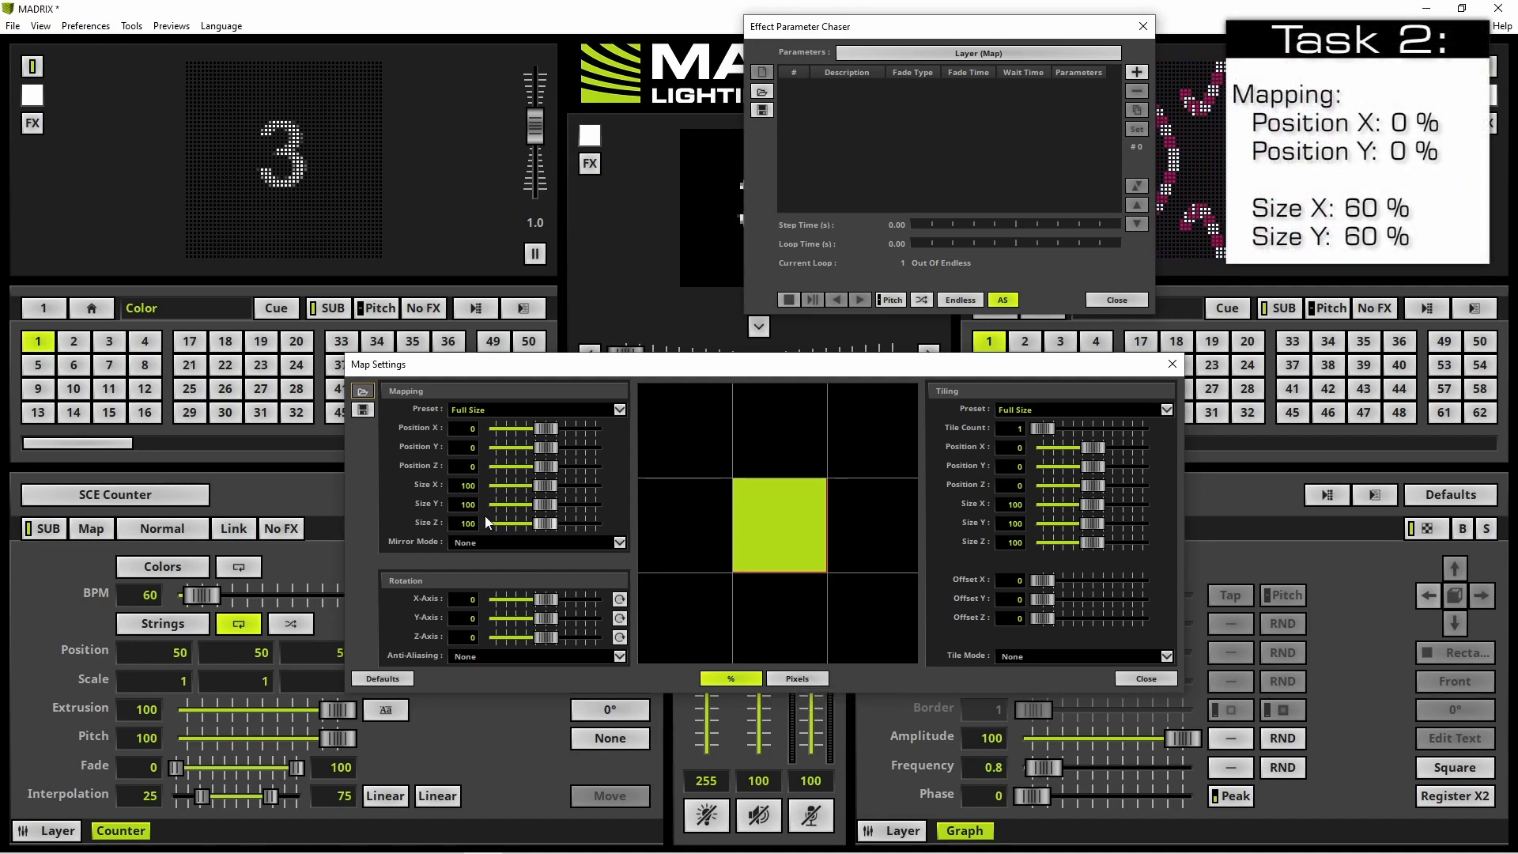
Size the layer map to 60 by 60 and store it as chaser step 1
{"action": "left_click", "coordinate": [467, 484]}
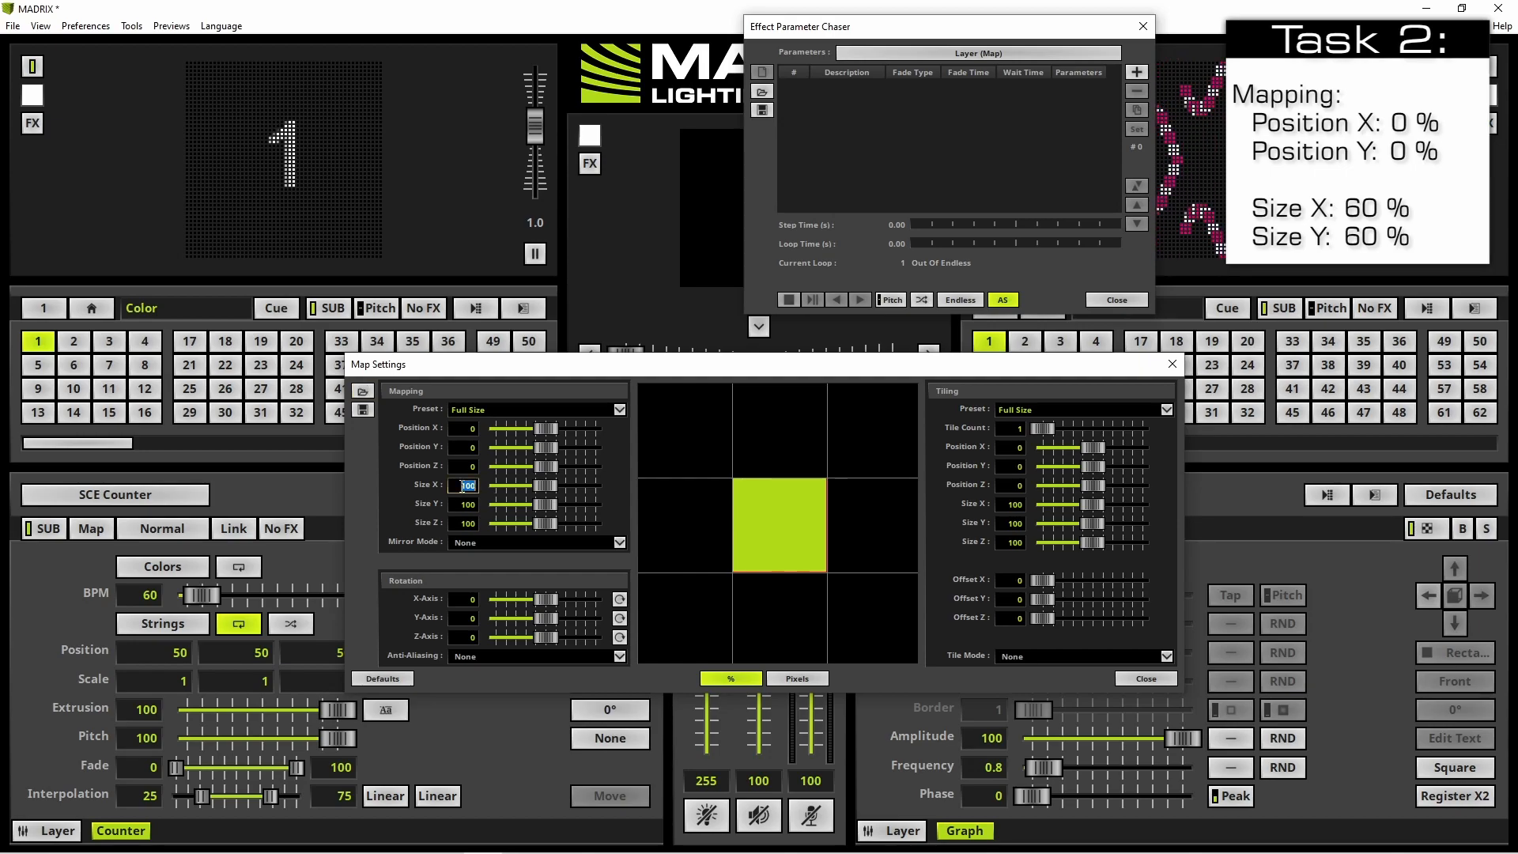
{"action": "type", "text": "60"}
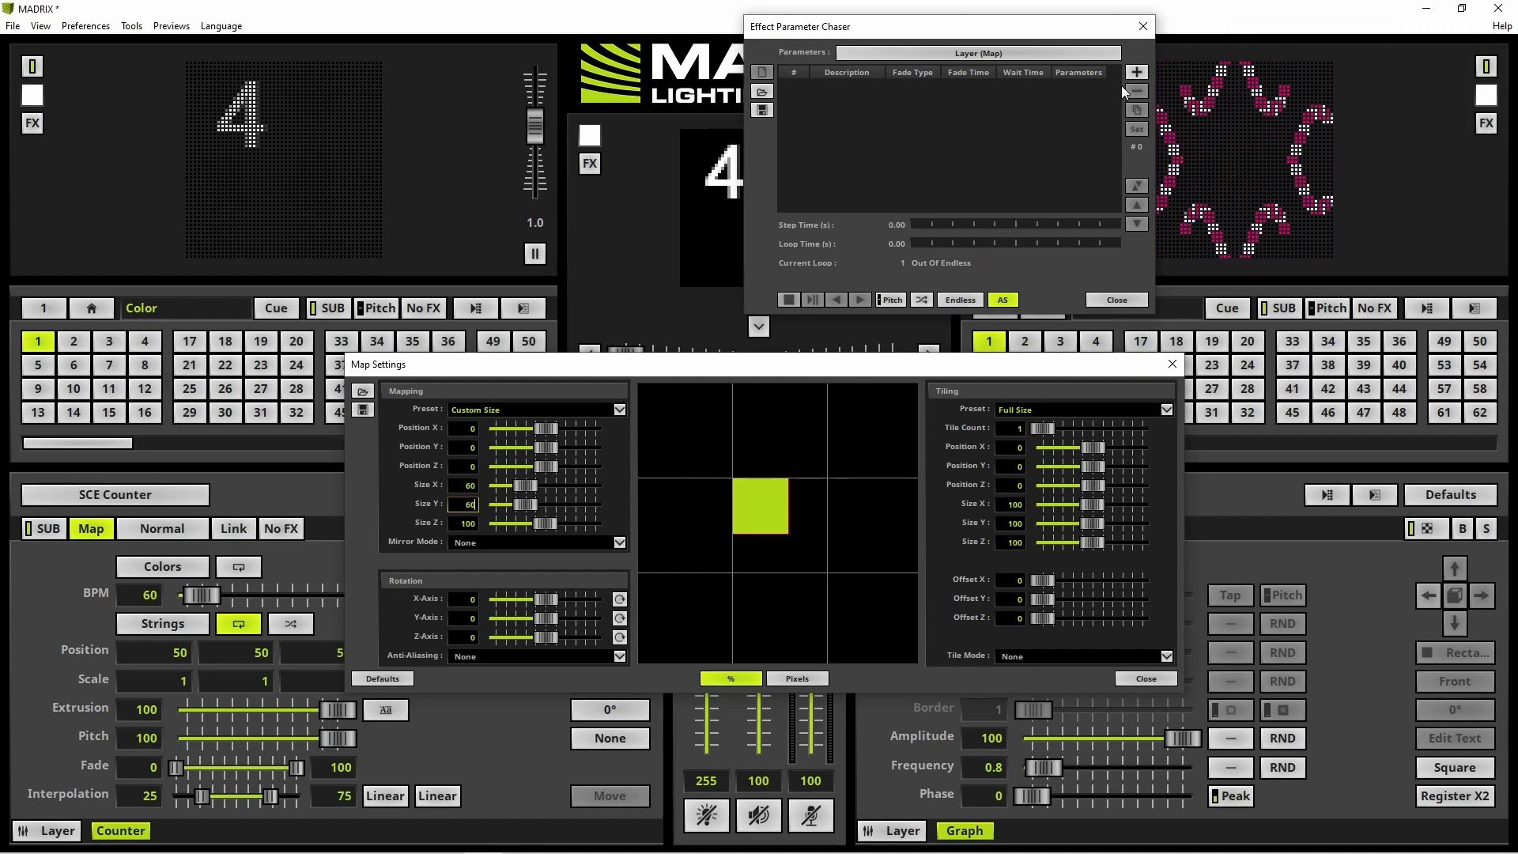
{"action": "left_click", "coordinate": [1137, 72]}
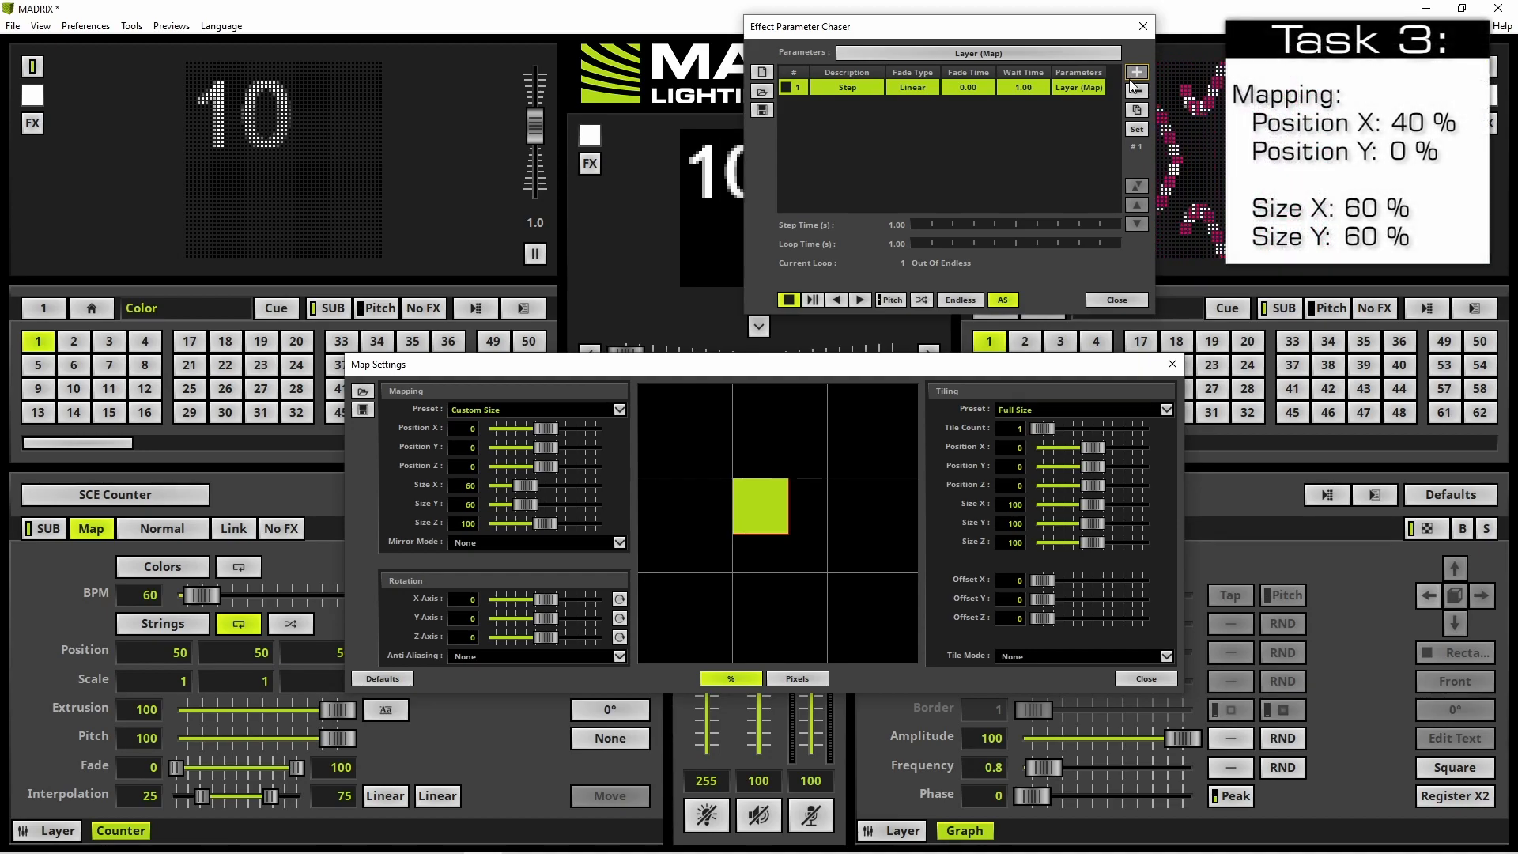
Shift the map to Position X 40, store step 2, then set Position Y to 40
{"action": "left_click", "coordinate": [463, 428]}
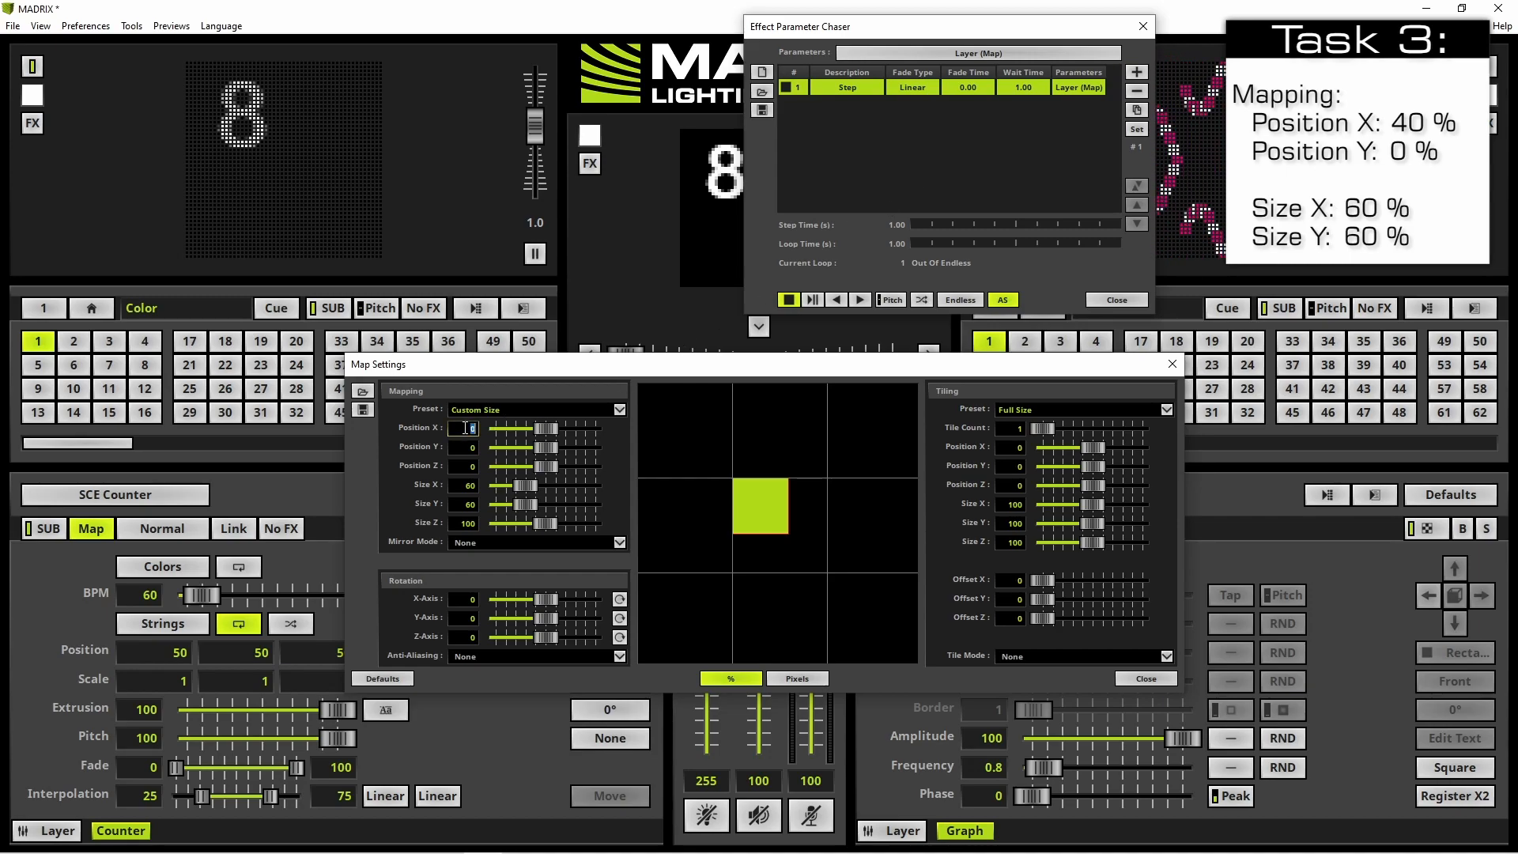
{"action": "type", "text": "40"}
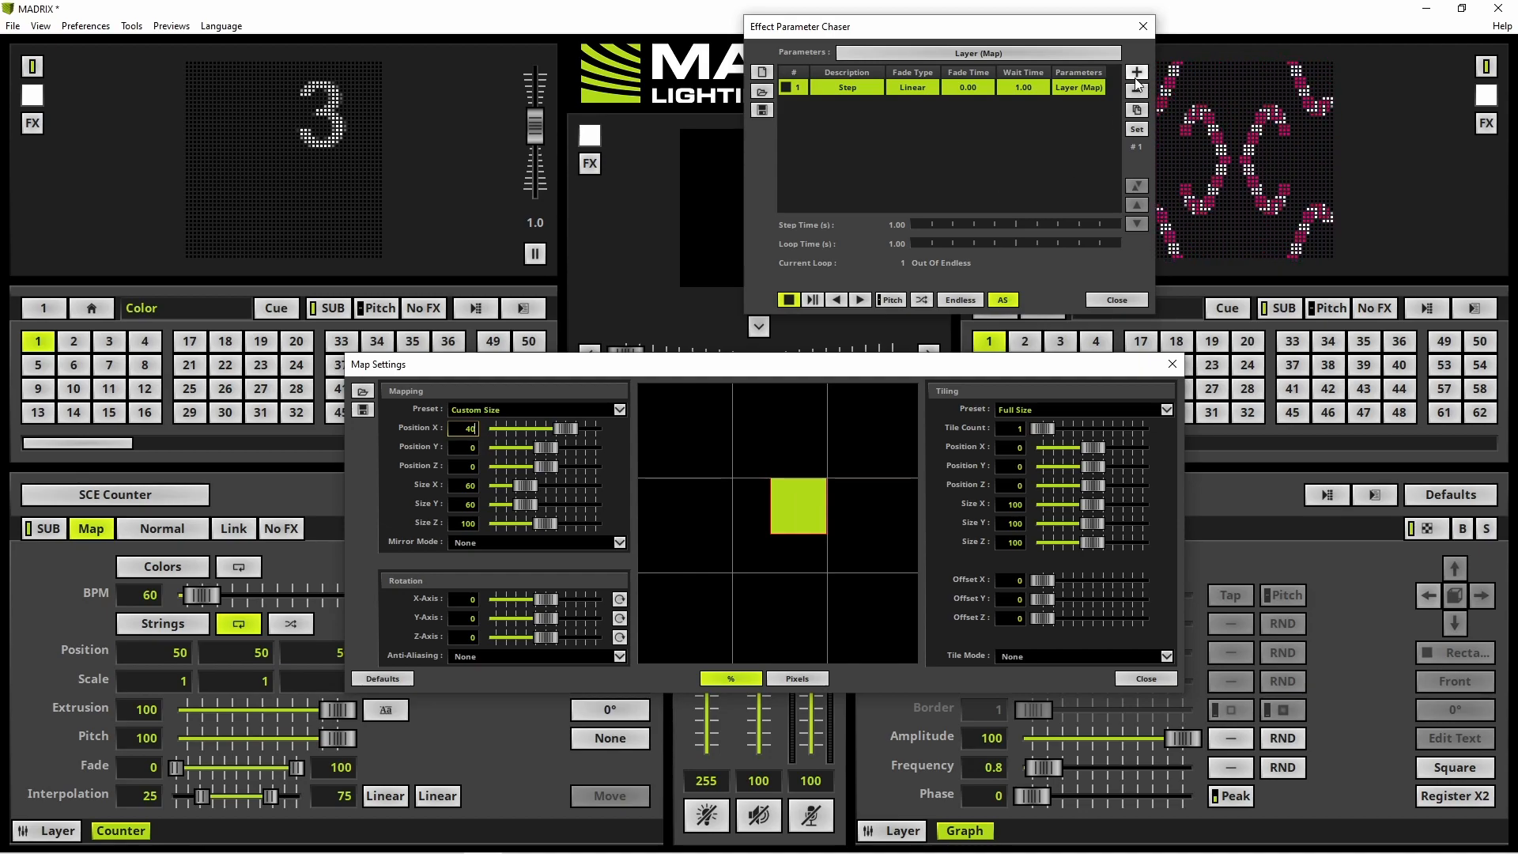
{"action": "left_click", "coordinate": [1137, 73]}
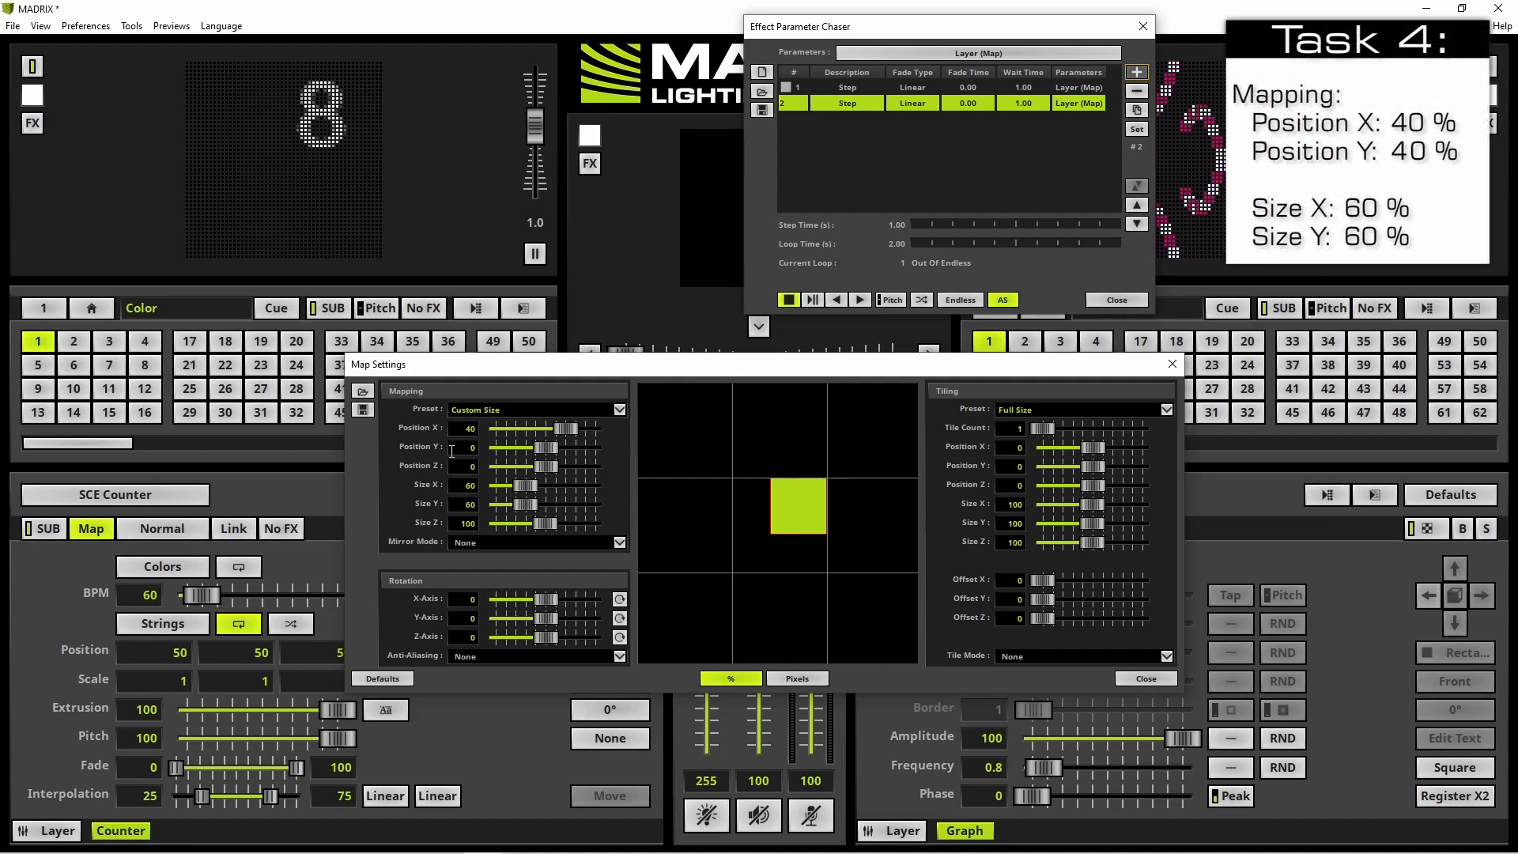
{"action": "left_click", "coordinate": [465, 446]}
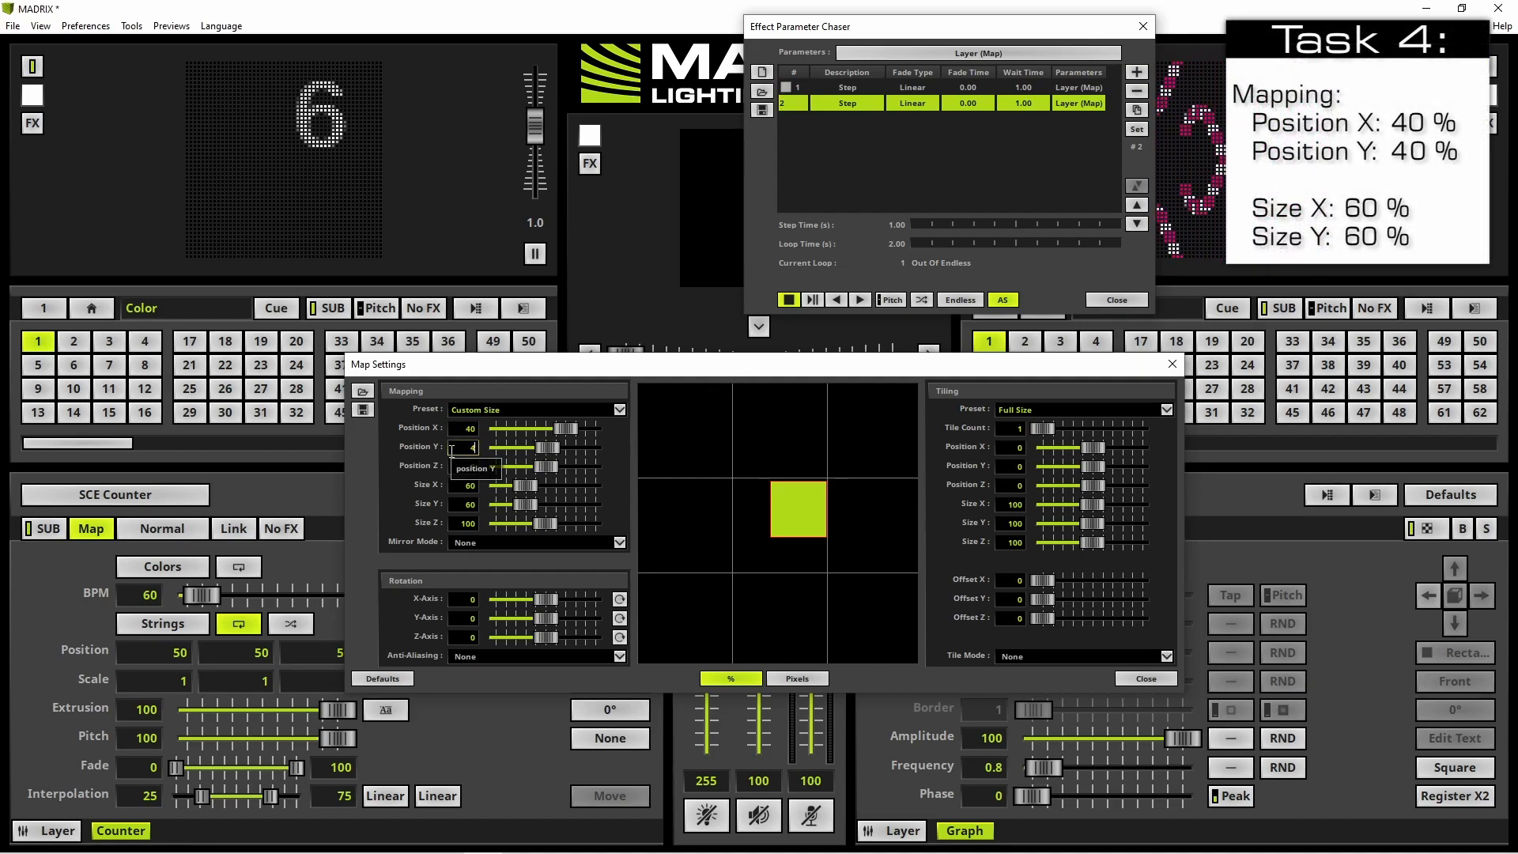
{"action": "type", "text": "40"}
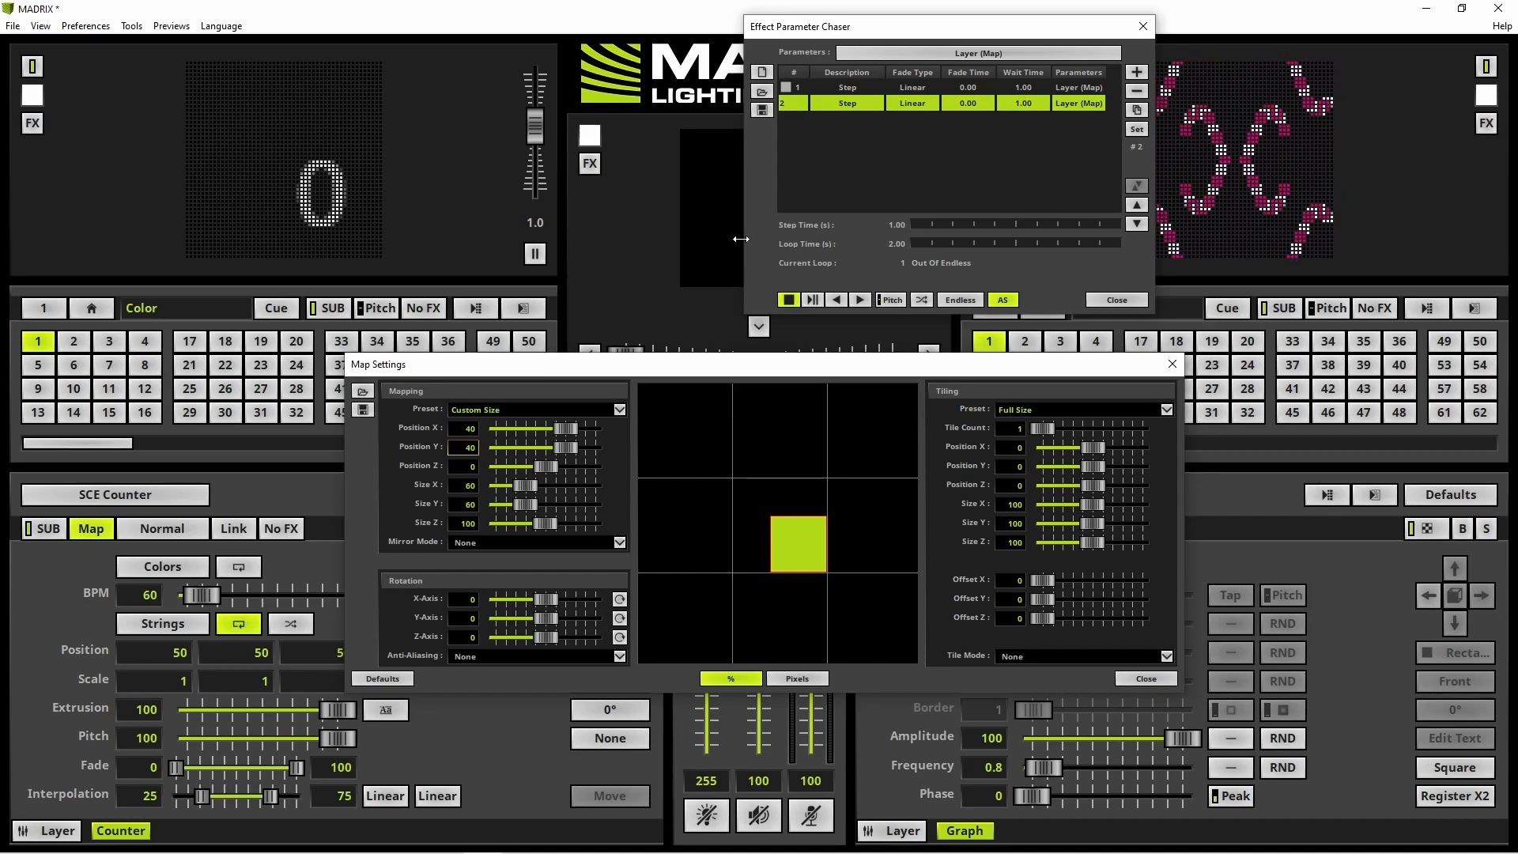
Store the 40/40 and 0/40 positions as steps 3 and 4, then start chaser playback
{"action": "left_click", "coordinate": [1138, 72]}
{"action": "type", "text": "0"}
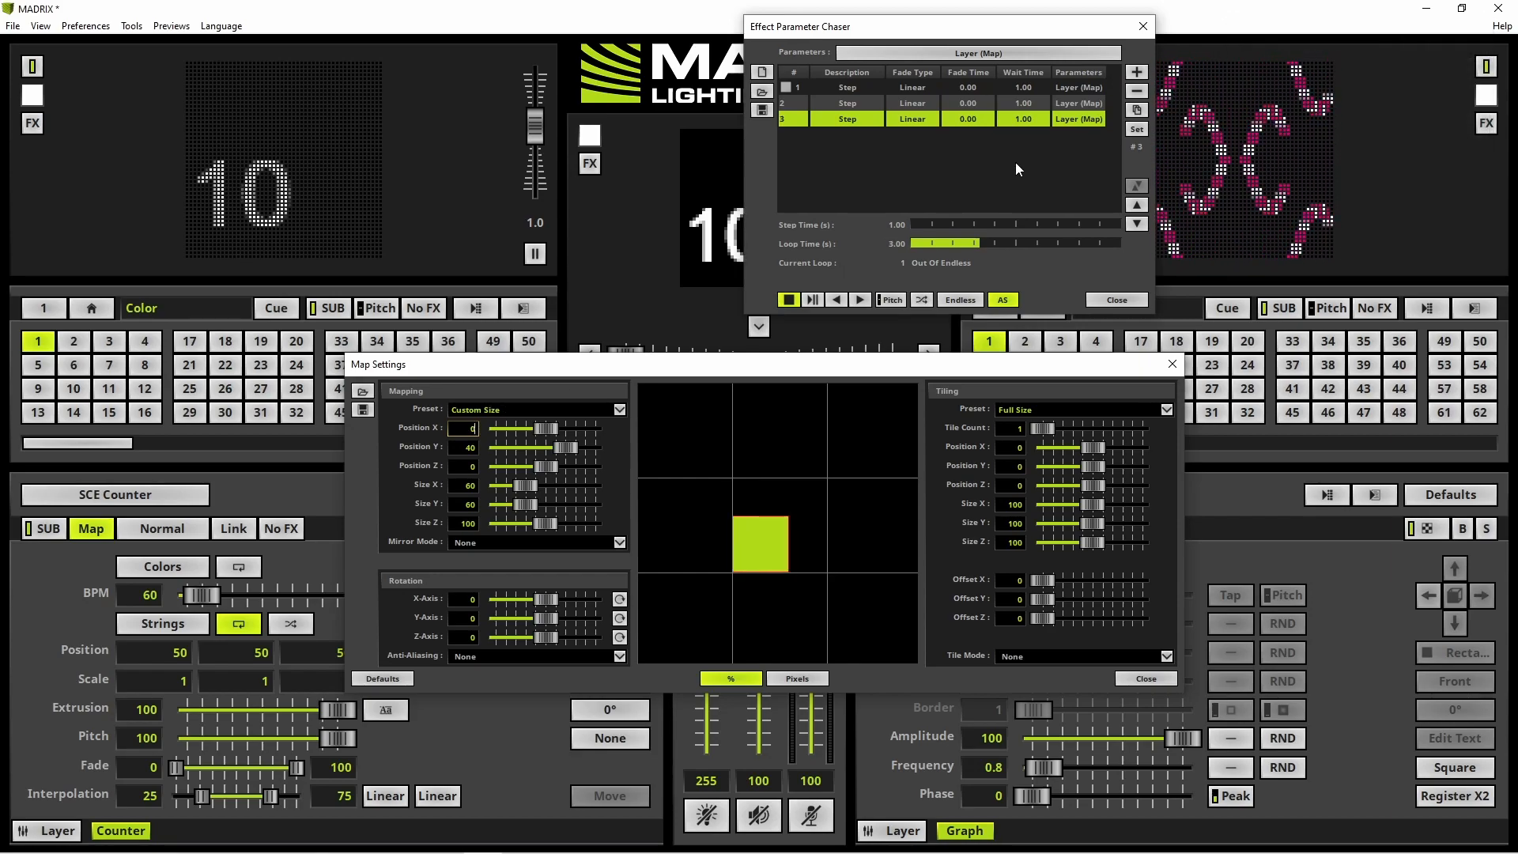
{"action": "left_click", "coordinate": [1138, 72]}
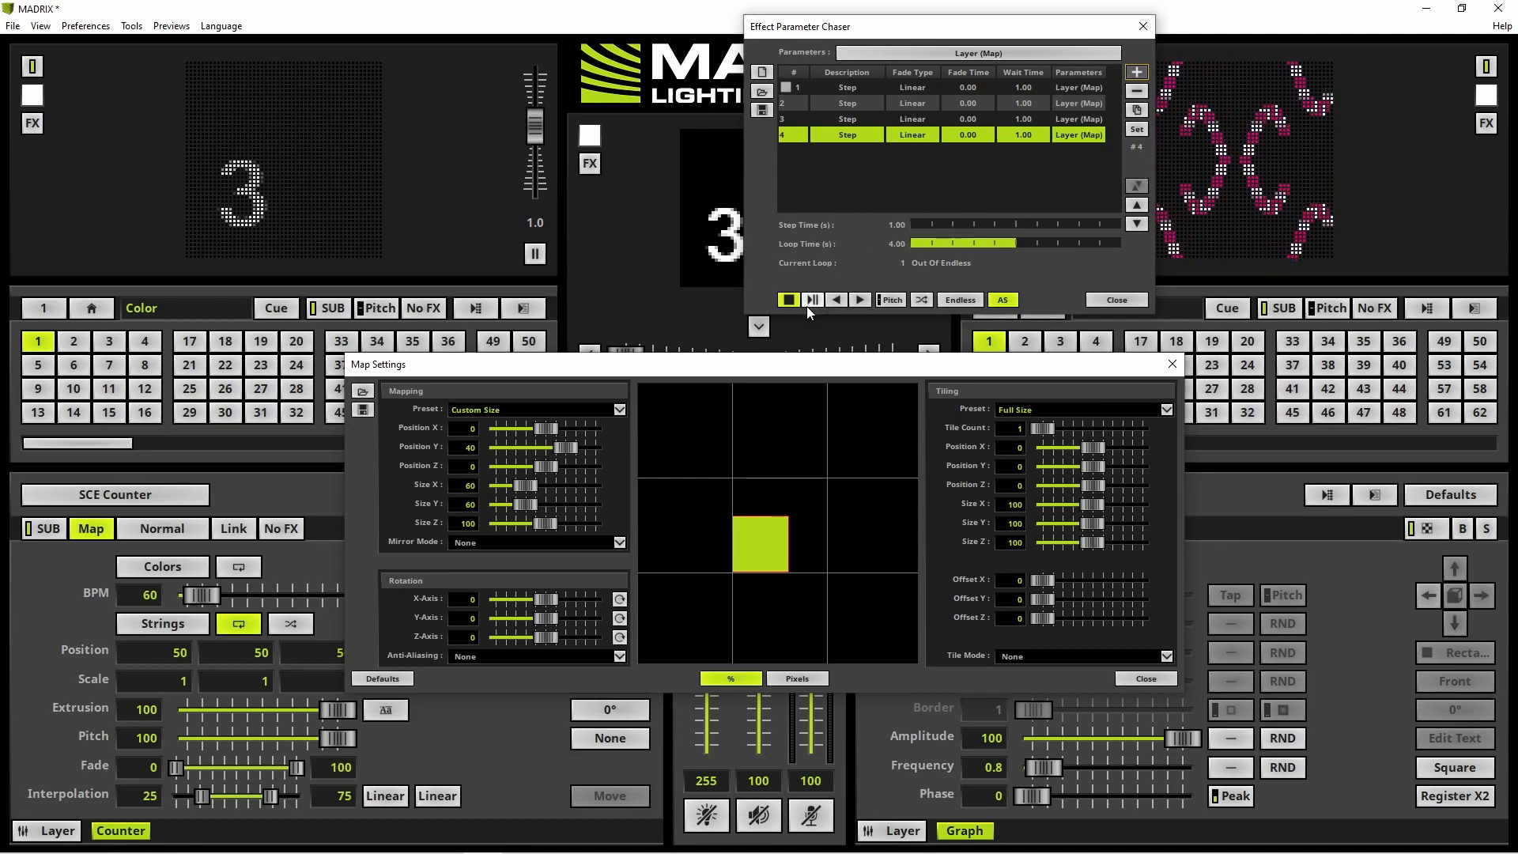
{"action": "left_click", "coordinate": [812, 299]}
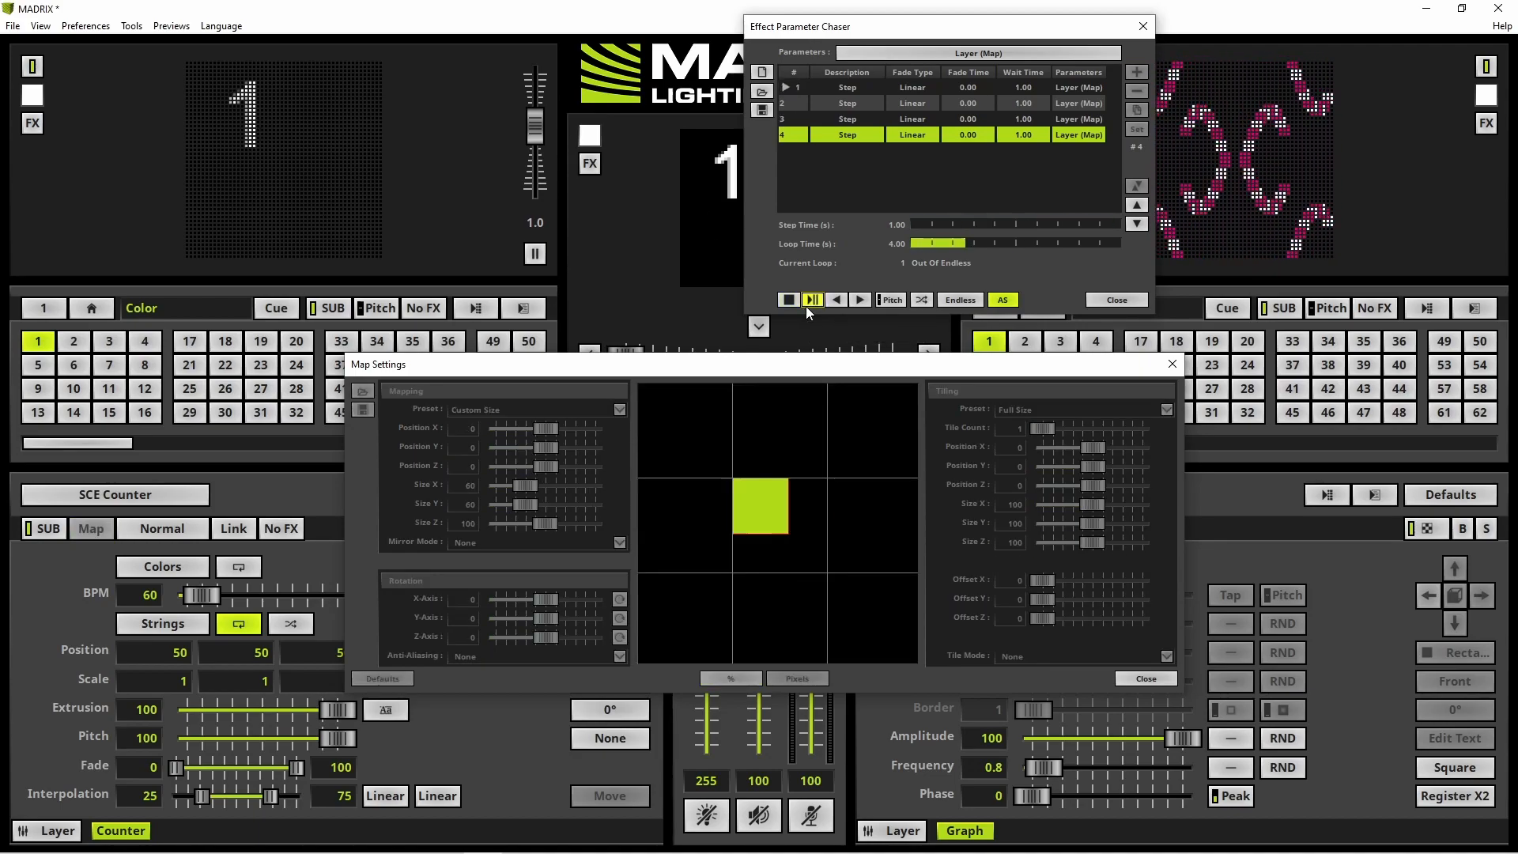